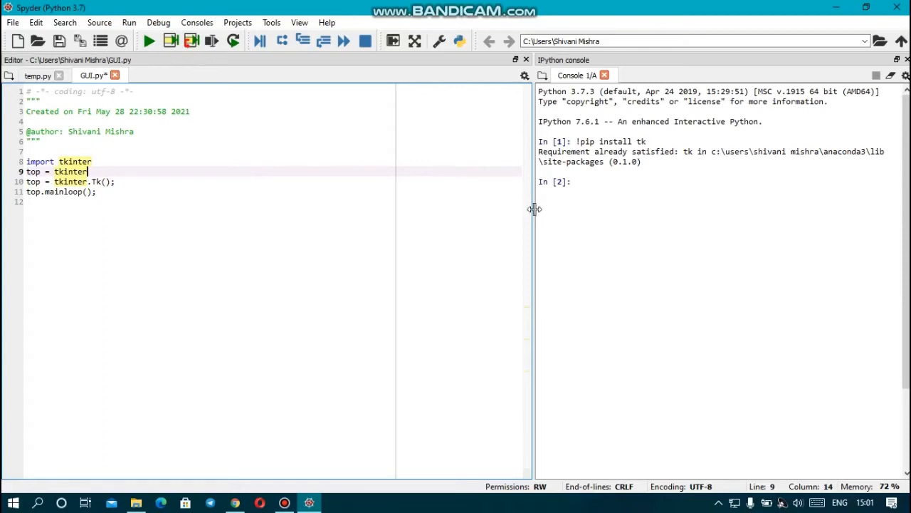
pyautogui.moveTo(382, 157)
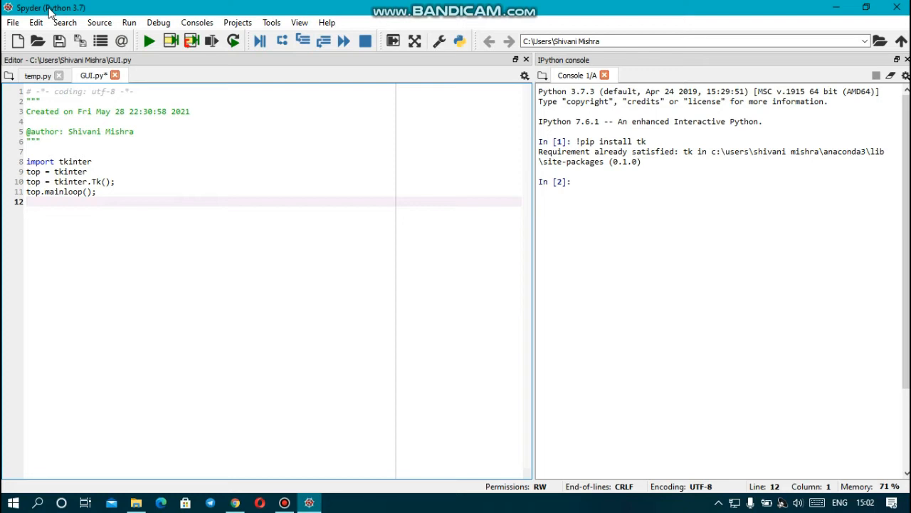
pyautogui.moveTo(554, 238)
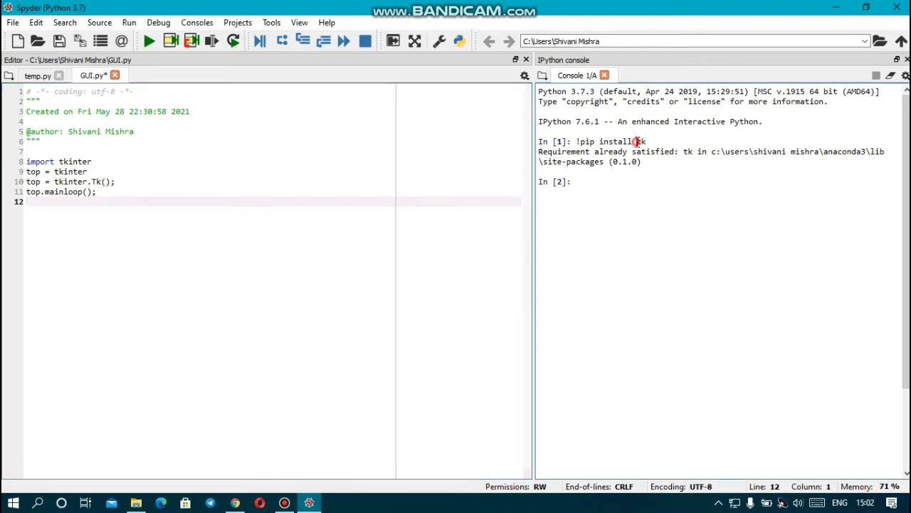
# - Check tk in the install command, then run GUI.py and close its empty Tk window
pyautogui.doubleClick(641, 141)
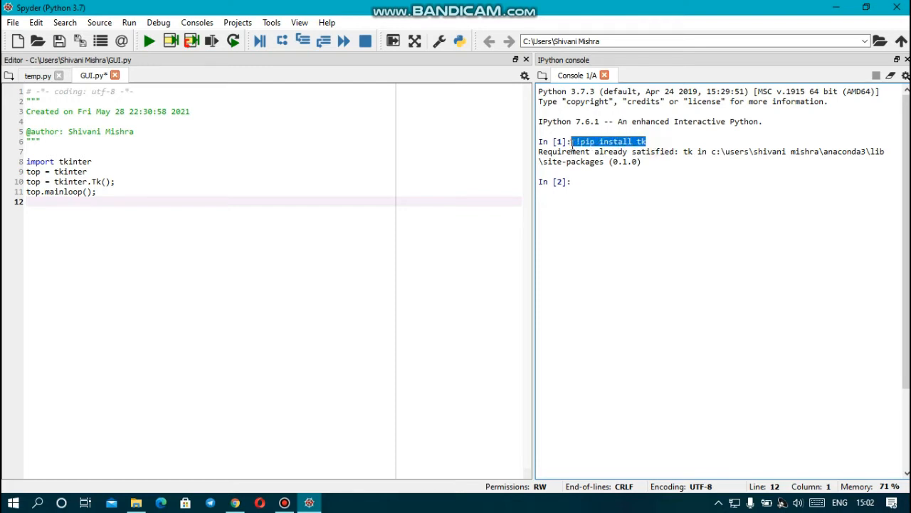
pyautogui.click(654, 146)
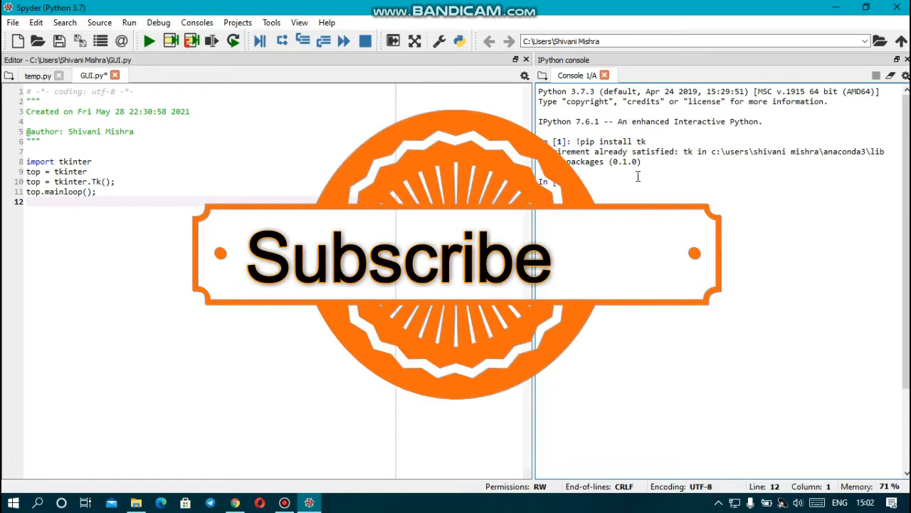
pyautogui.press('enter')
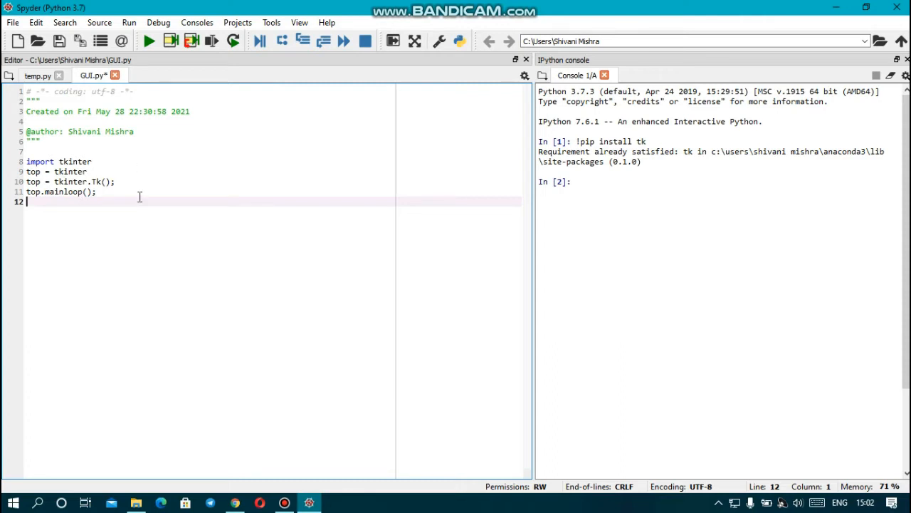
pyautogui.moveTo(303, 449)
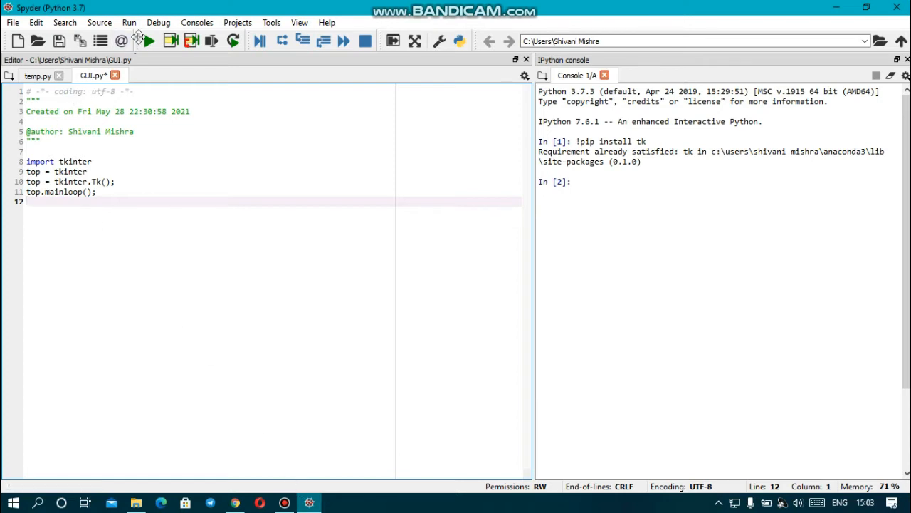
pyautogui.click(150, 41)
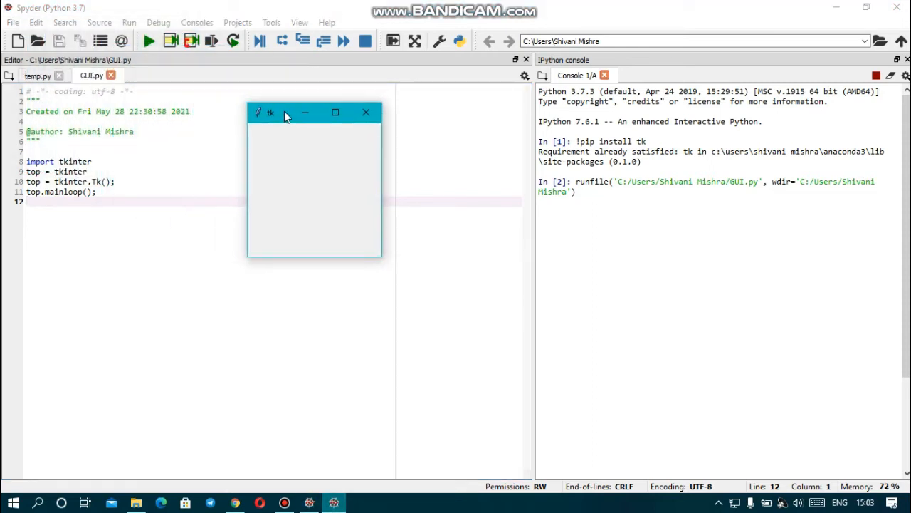
pyautogui.moveTo(144, 53)
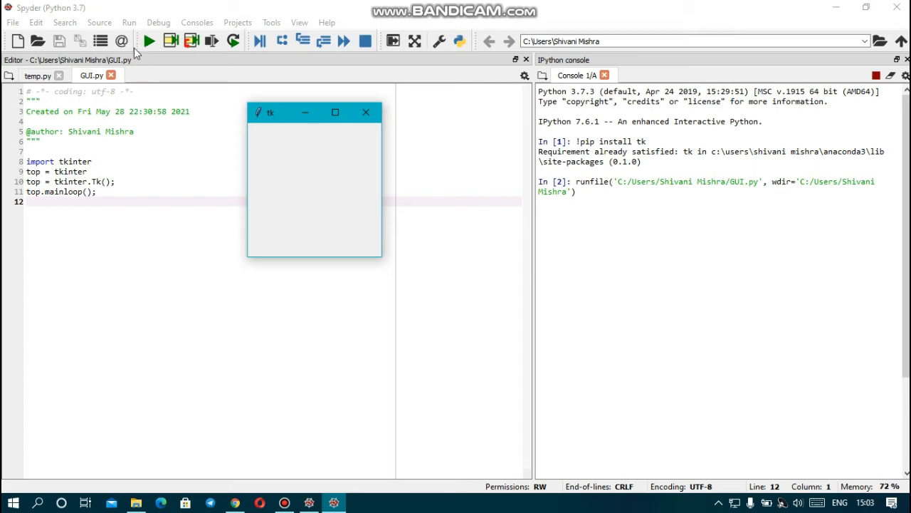
pyautogui.moveTo(330, 129)
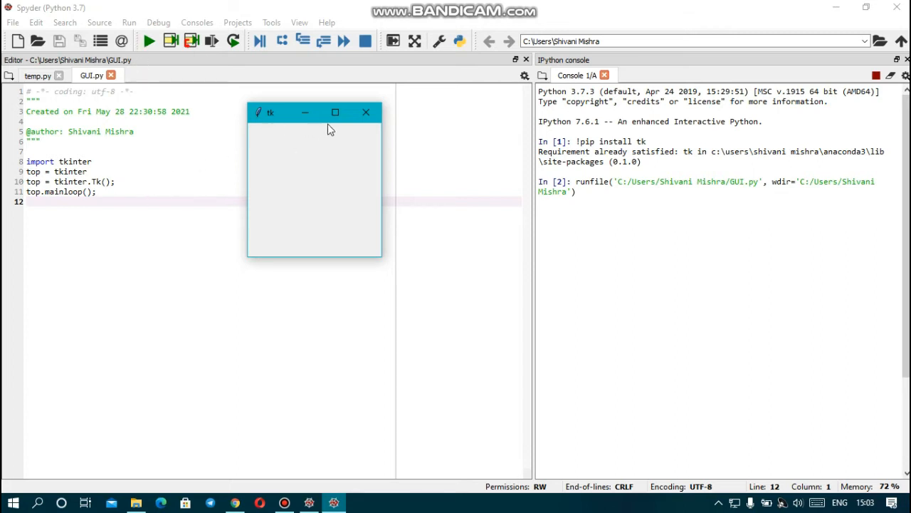
pyautogui.moveTo(244, 217)
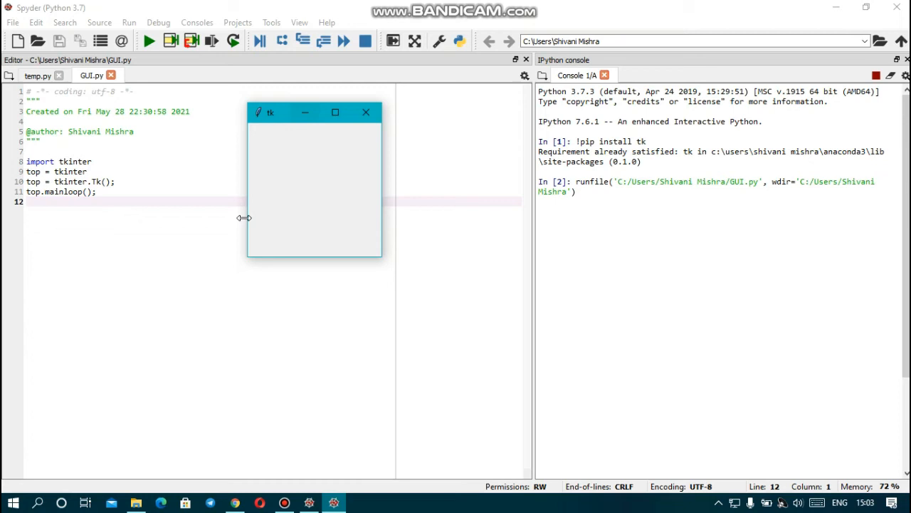
pyautogui.moveTo(399, 164)
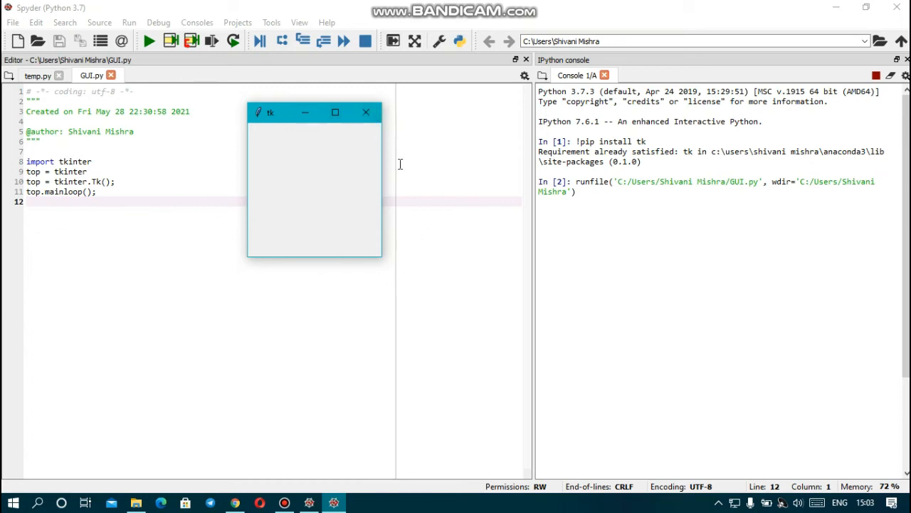
pyautogui.moveTo(337, 174)
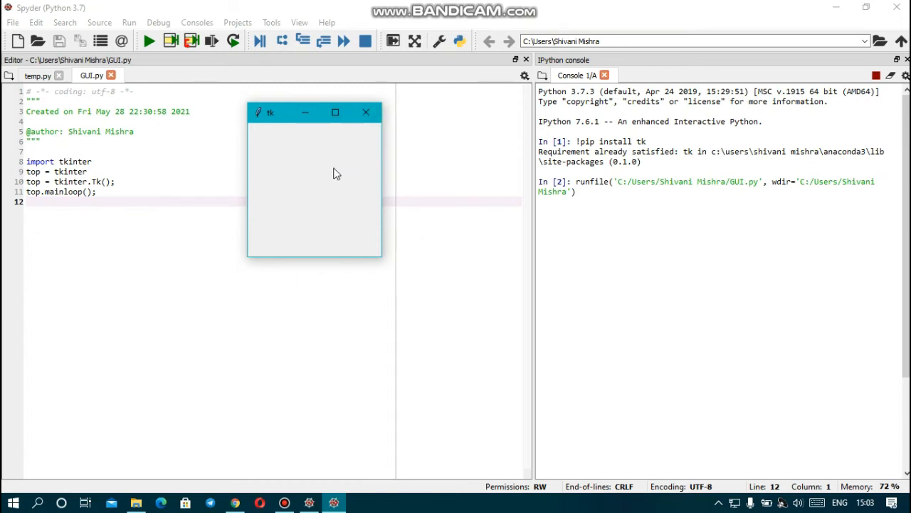
pyautogui.moveTo(293, 145)
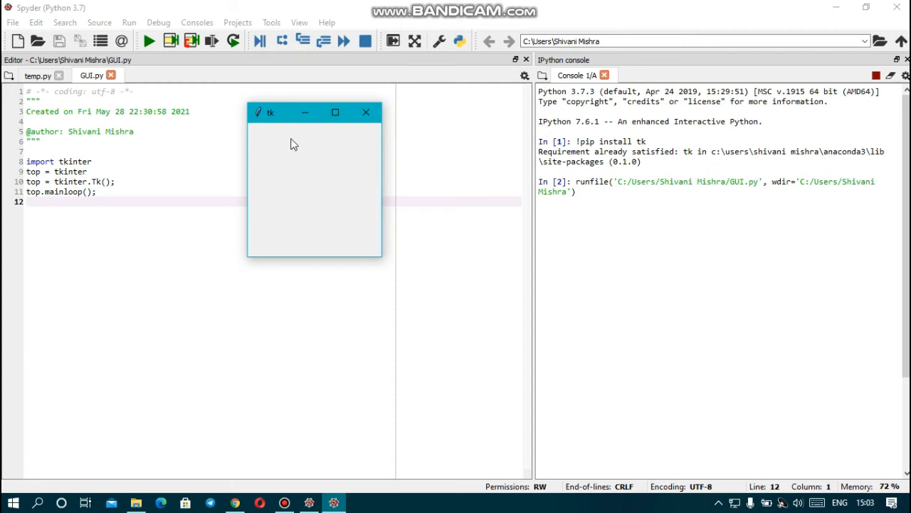
pyautogui.click(365, 112)
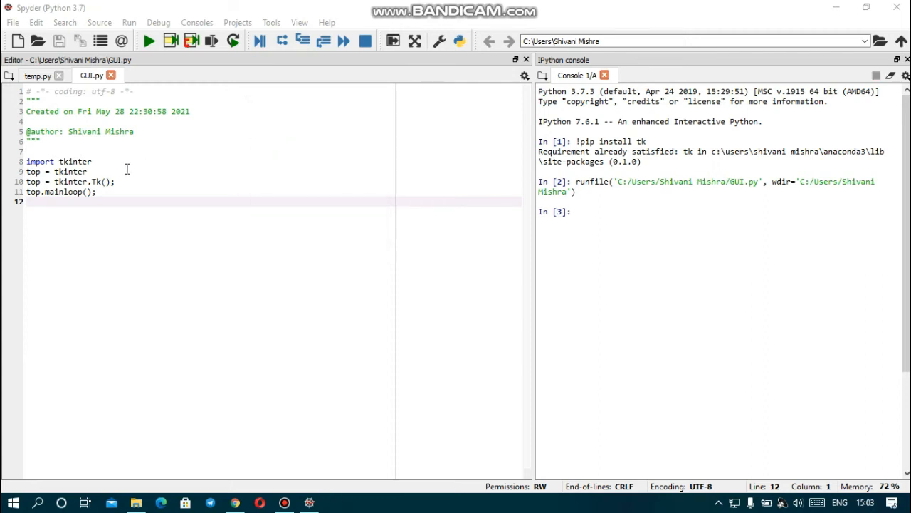
pyautogui.doubleClick(78, 160)
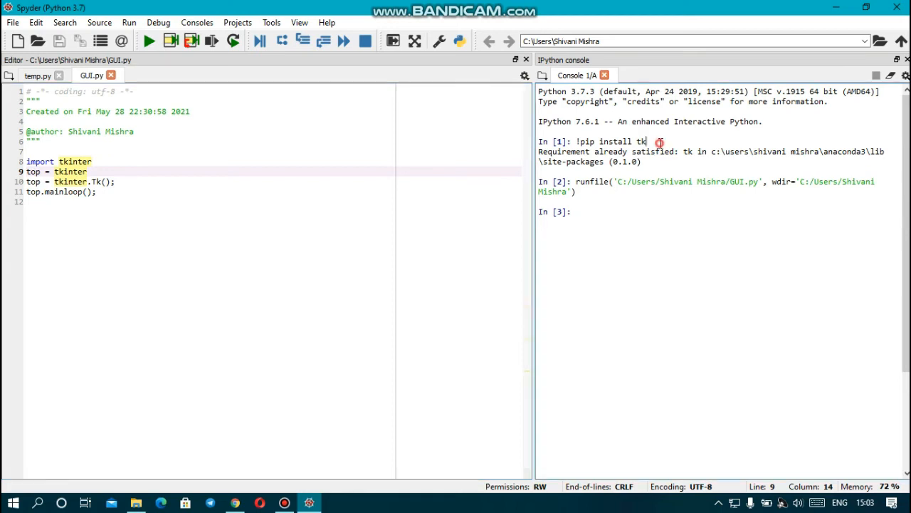
pyautogui.tripleClick(605, 141)
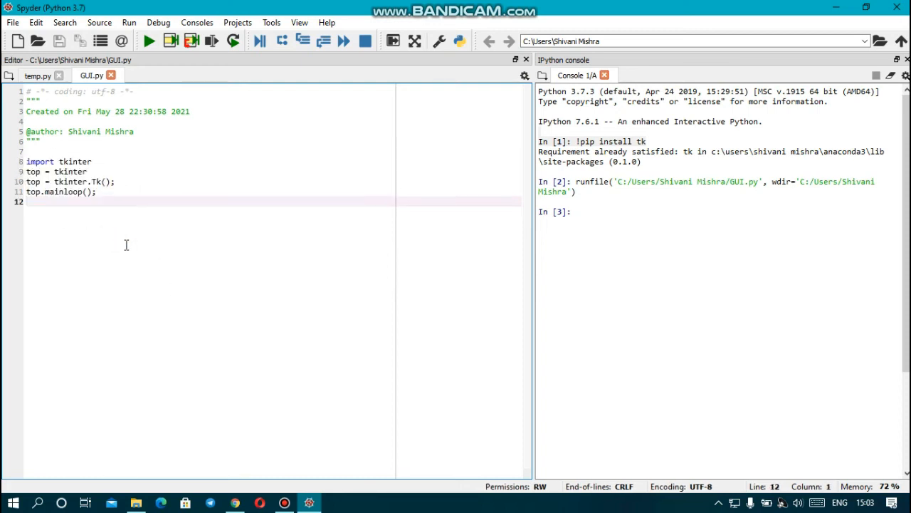
pyautogui.moveTo(79, 216)
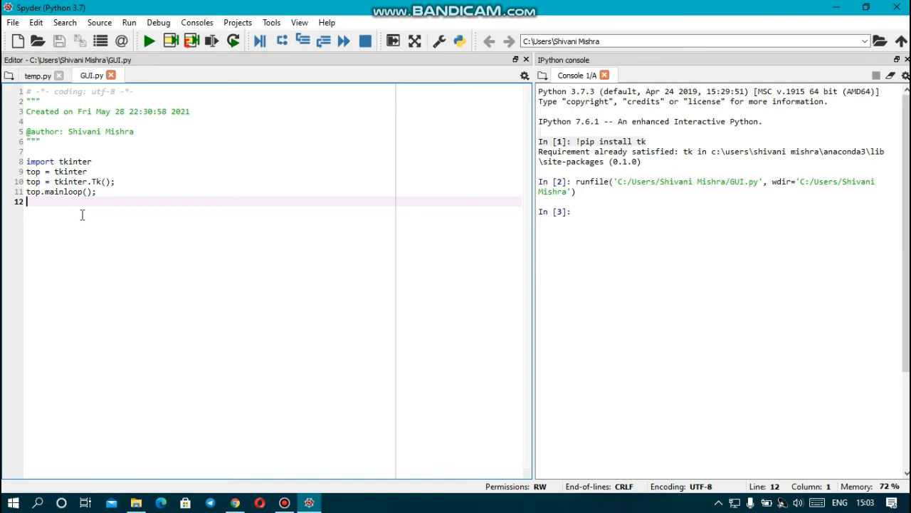
pyautogui.moveTo(117, 226)
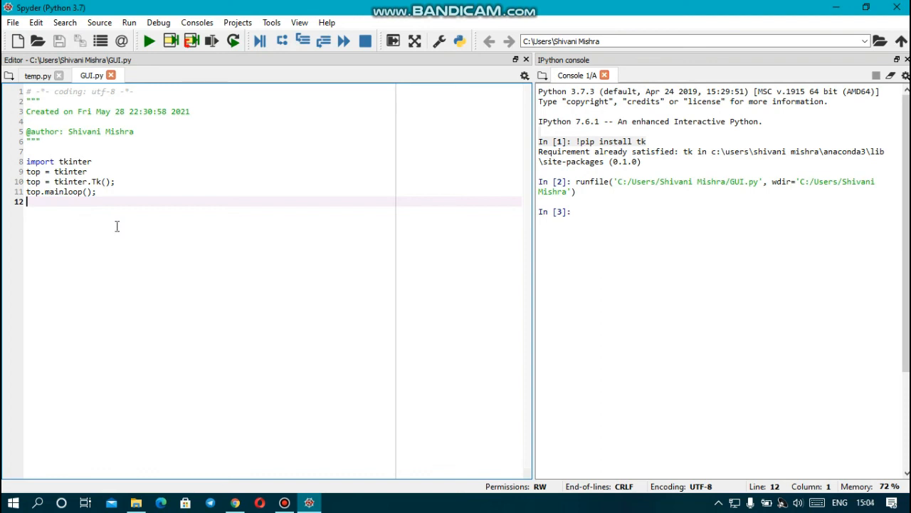